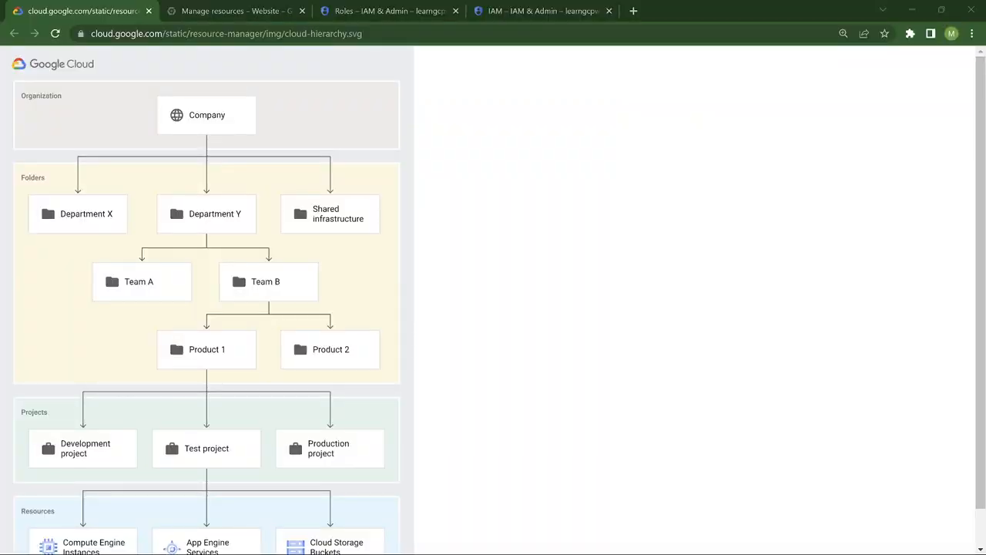
pyautogui.moveTo(206, 139)
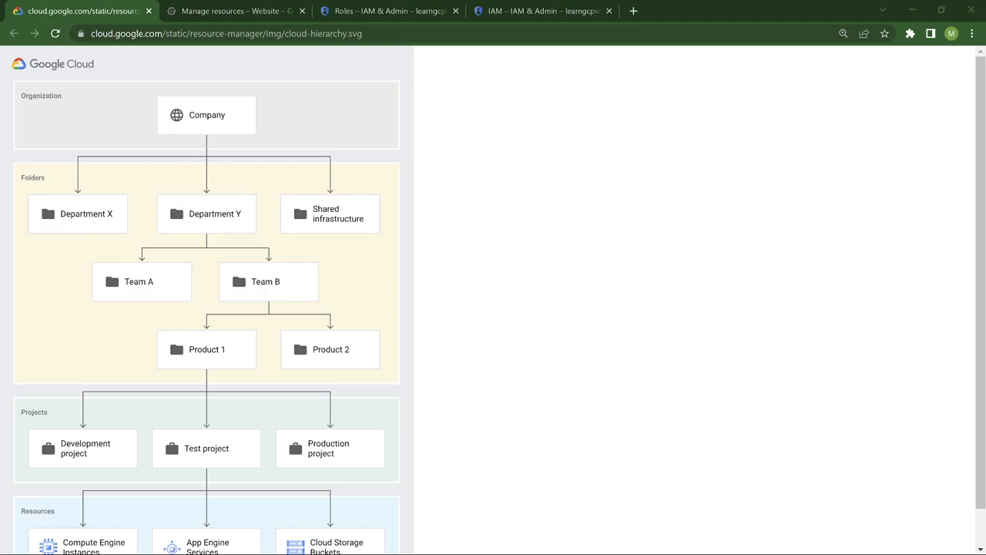
pyautogui.moveTo(77, 214)
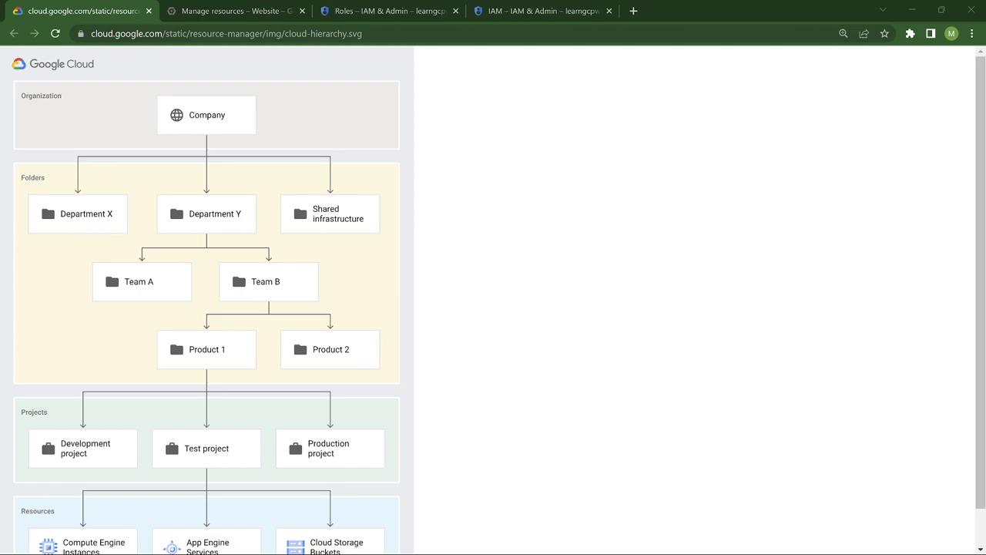
pyautogui.moveTo(207, 358)
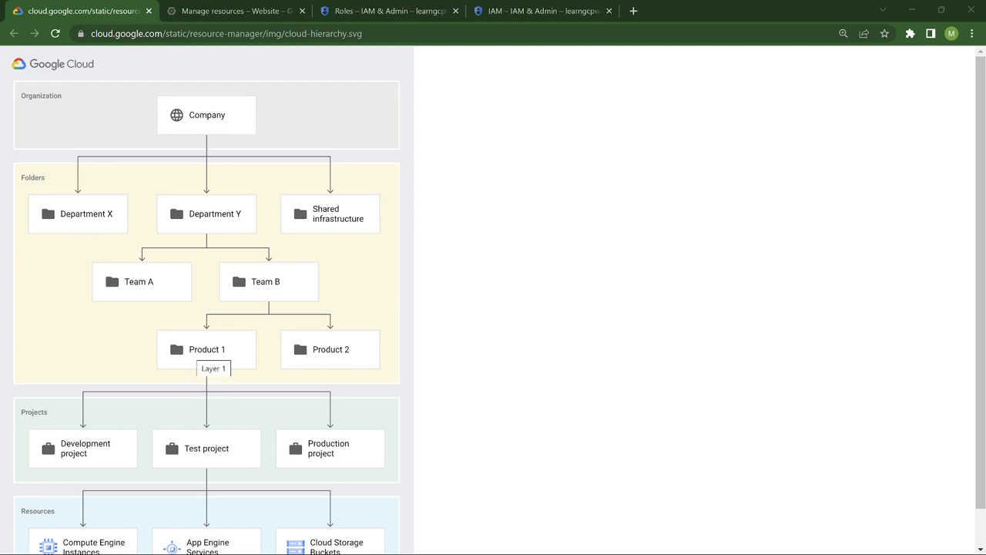
pyautogui.moveTo(254, 420)
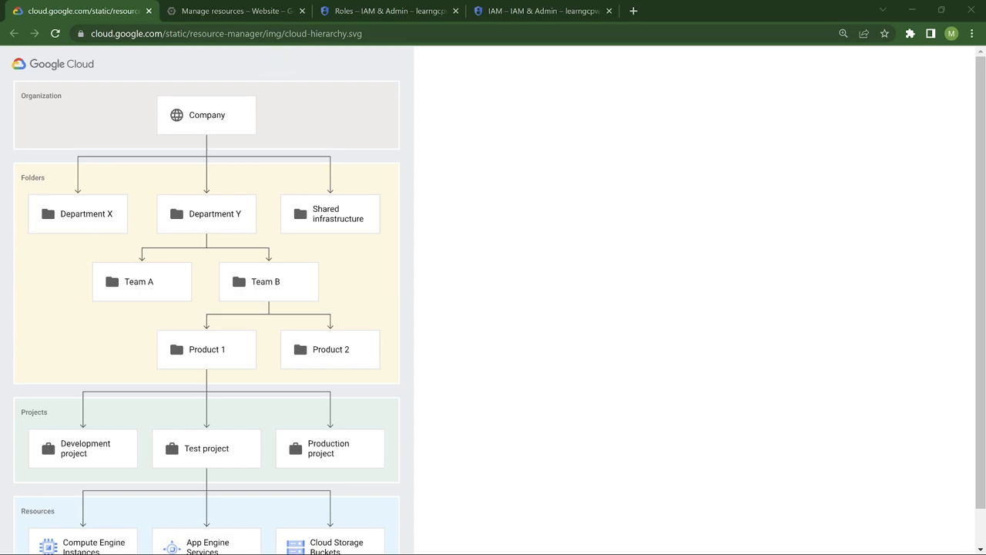
# - Leave the resource hierarchy diagram for the organization's Manage resources list of folders and projects
pyautogui.click(235, 11)
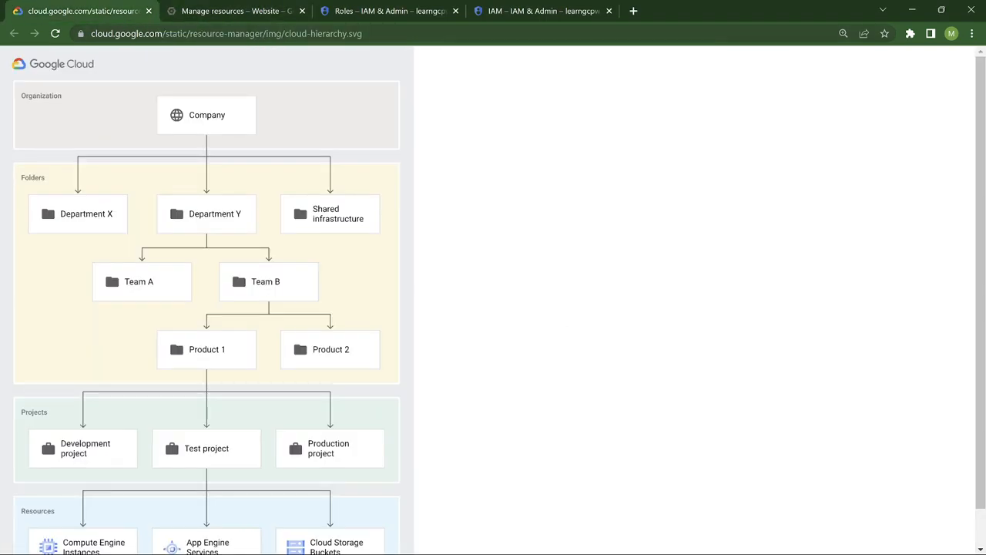
pyautogui.click(232, 10)
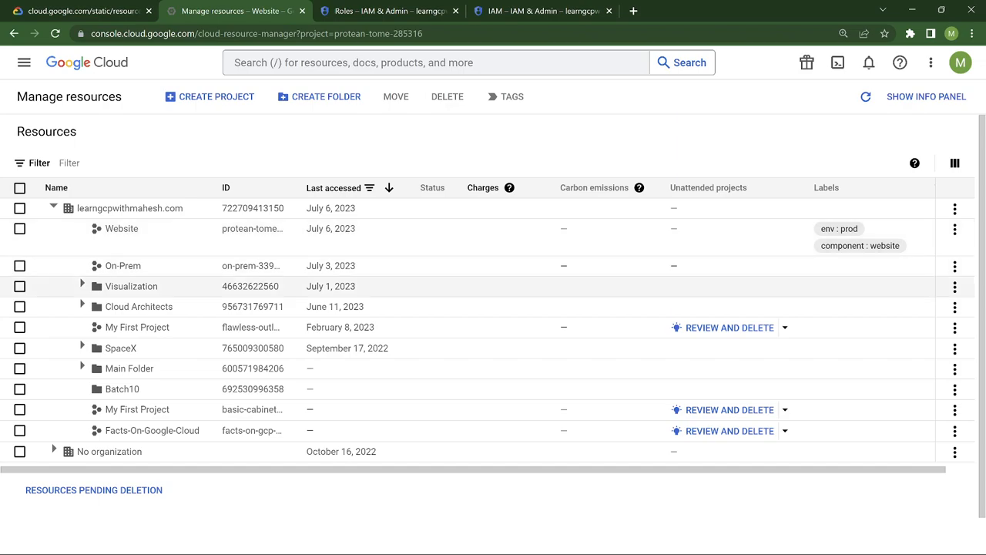
# - Expand the Visualization folder to its two projects, then bring up the organization's Roles list
pyautogui.click(82, 285)
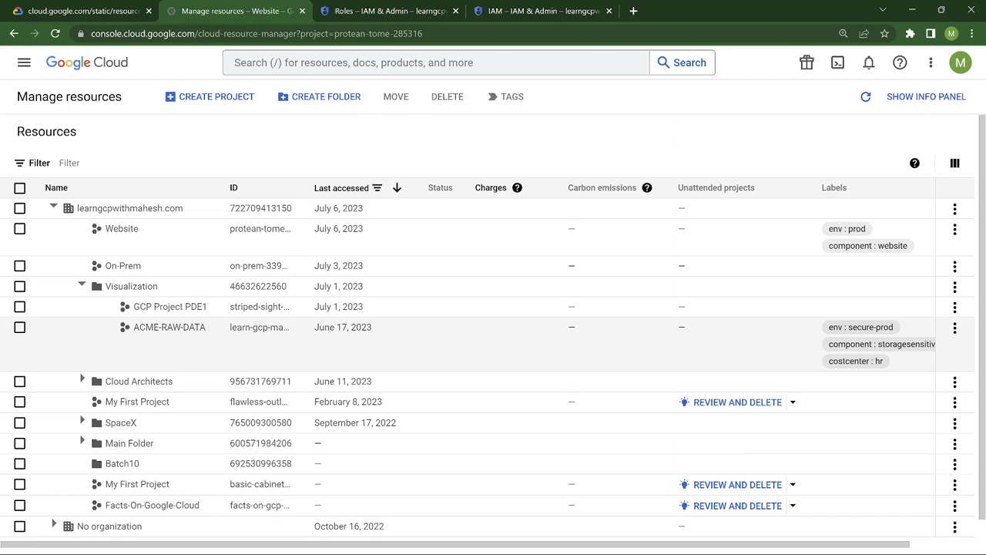
pyautogui.click(80, 11)
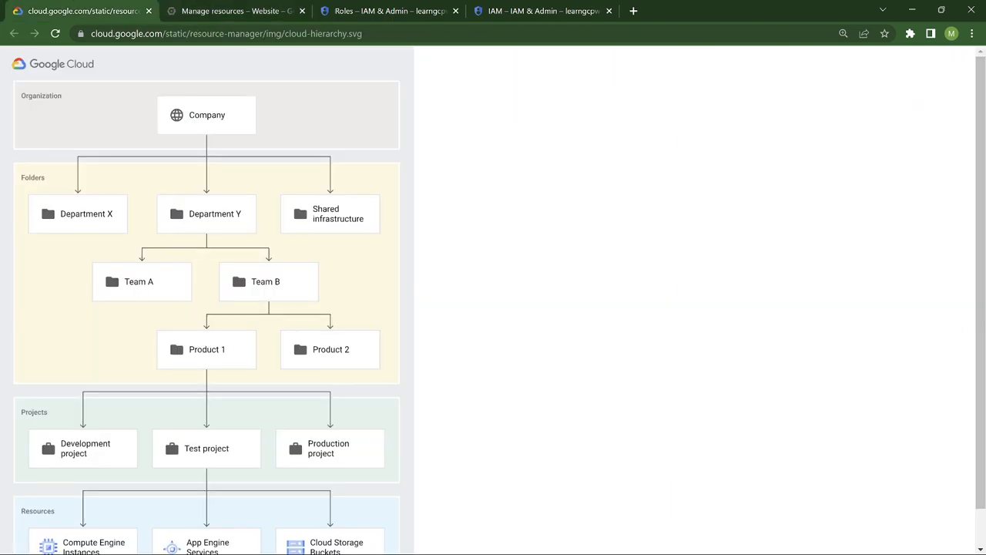
pyautogui.click(235, 11)
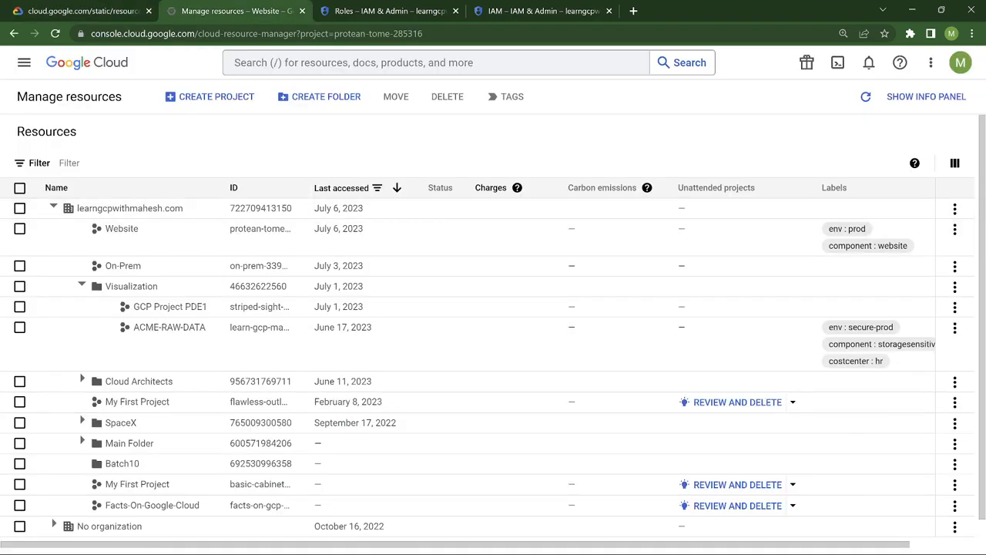
pyautogui.click(386, 11)
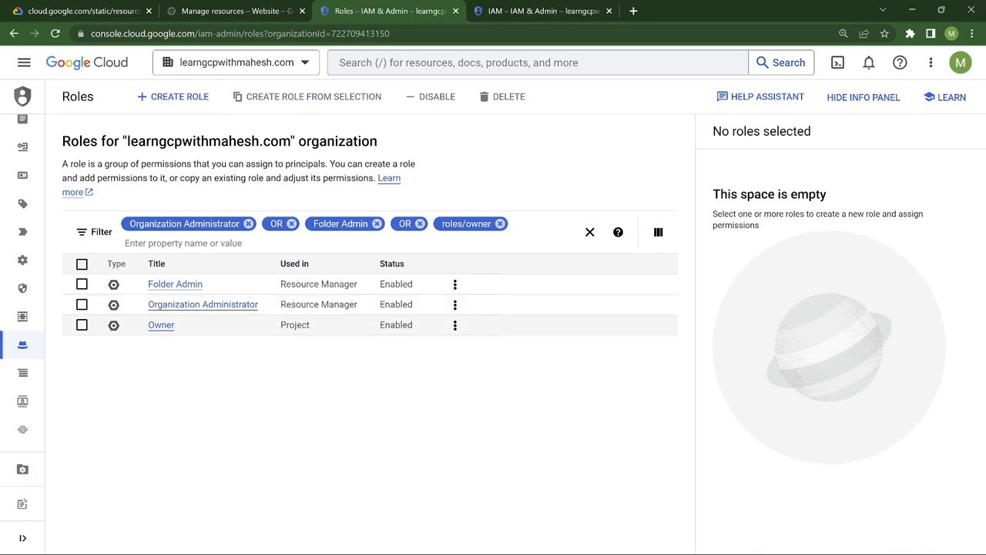
# - Show the Owner role's 7870 permissions, then go to the organization's IAM principals page
pyautogui.click(82, 325)
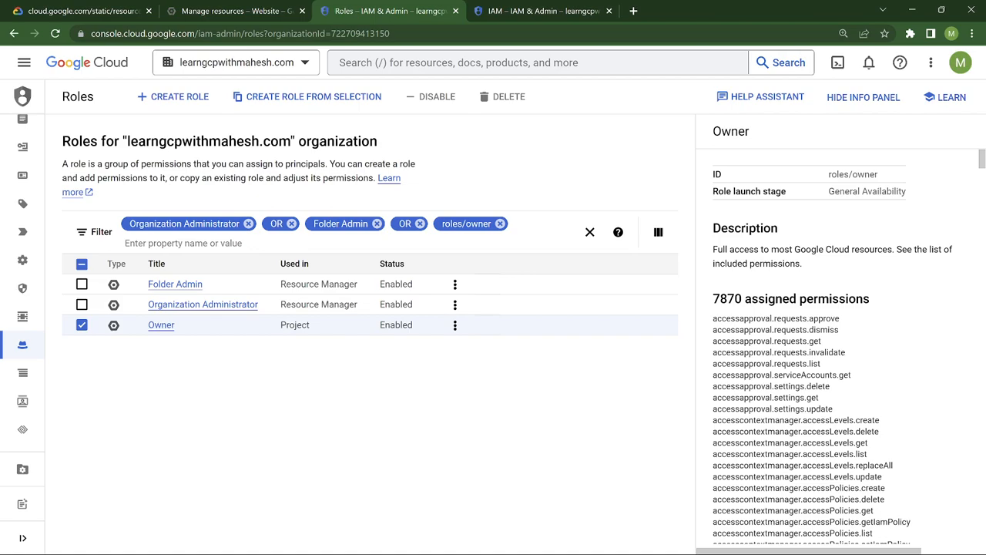
pyautogui.click(294, 264)
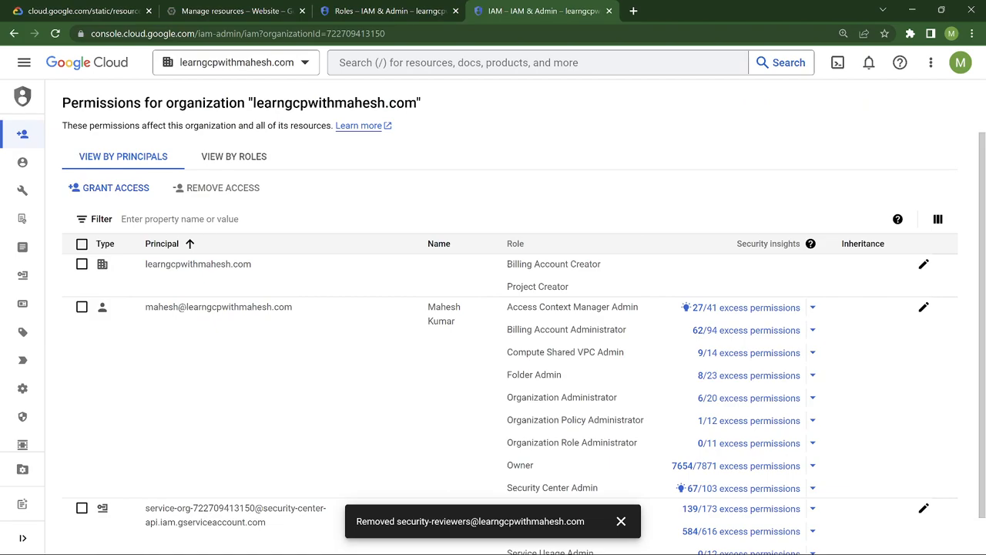
pyautogui.click(109, 187)
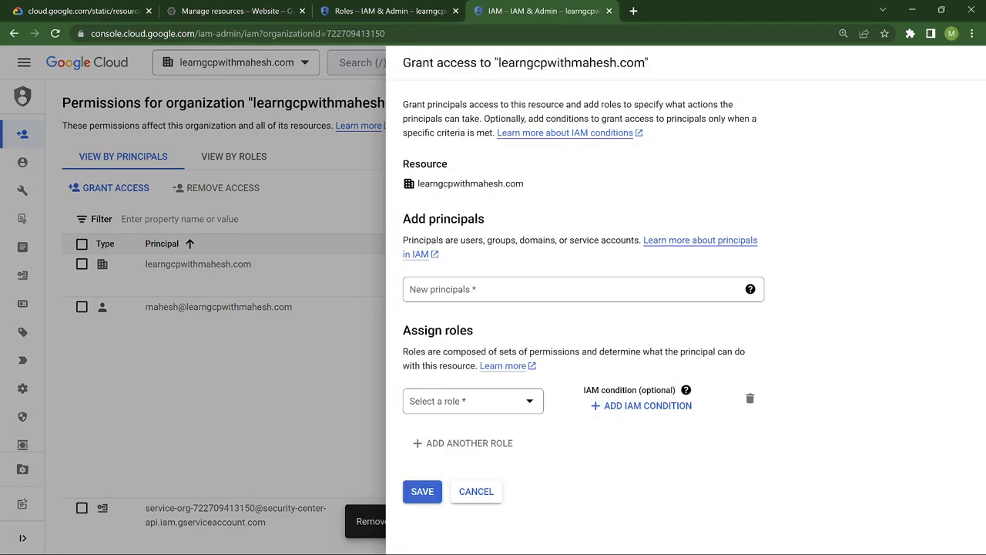
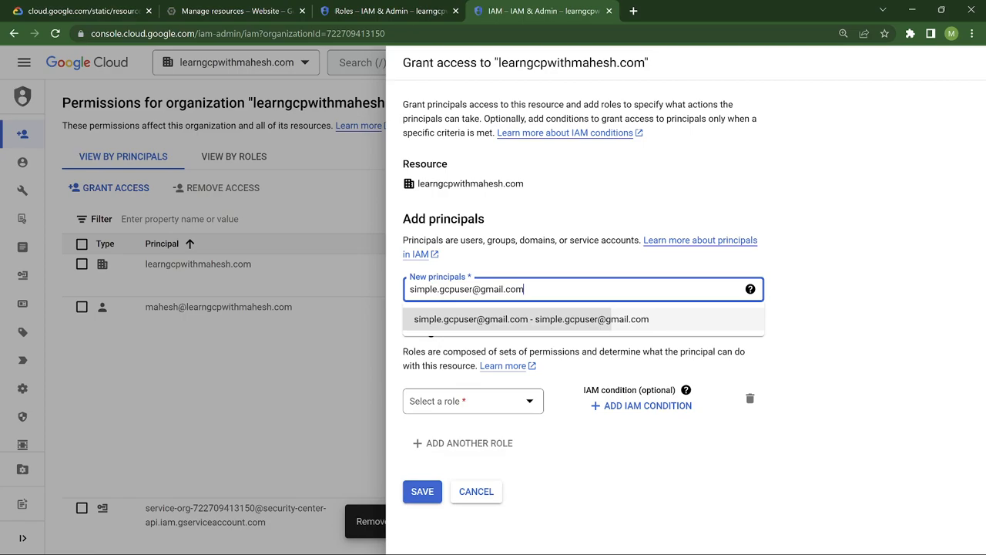
# - Assign the Basic > Owner role and save the organization policy
pyautogui.click(473, 401)
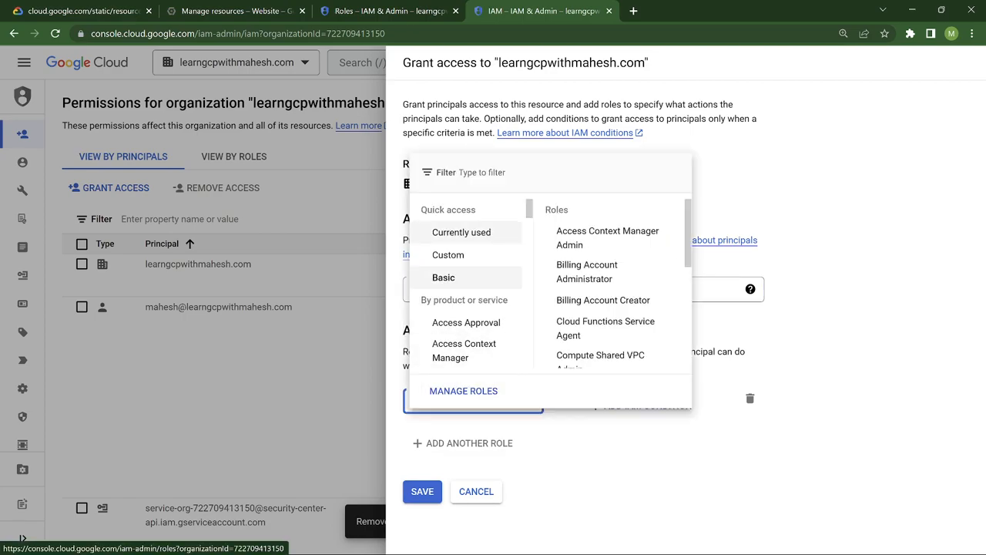
pyautogui.click(444, 277)
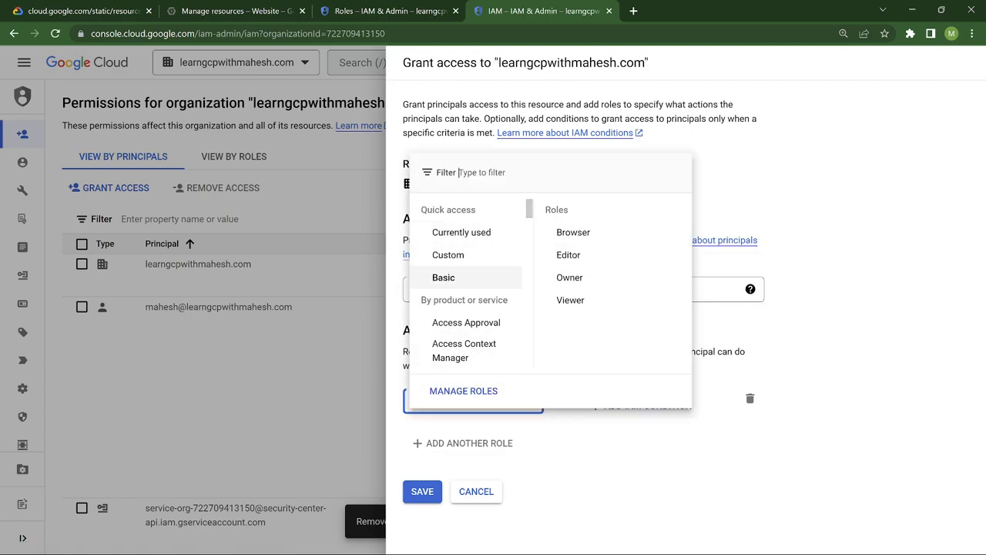
pyautogui.click(570, 276)
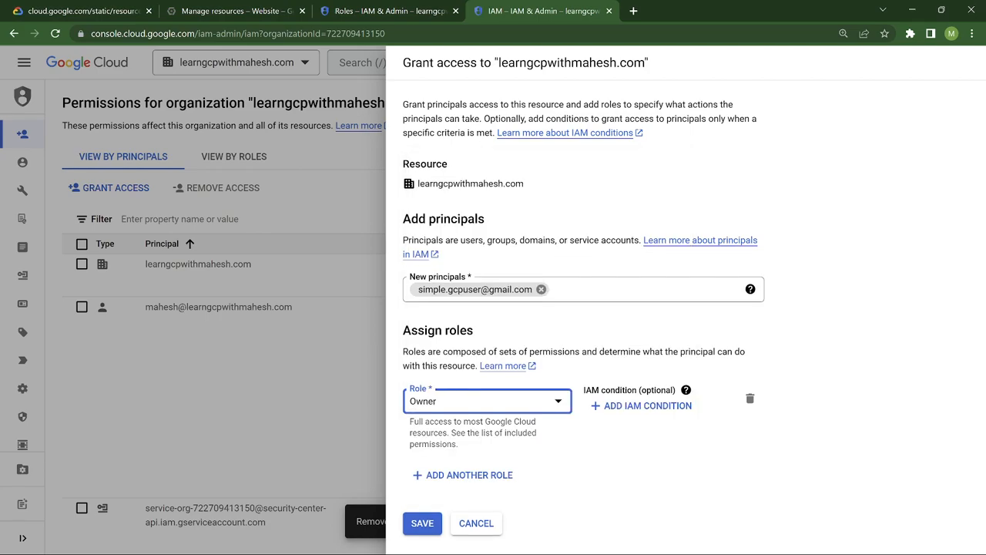
pyautogui.click(423, 524)
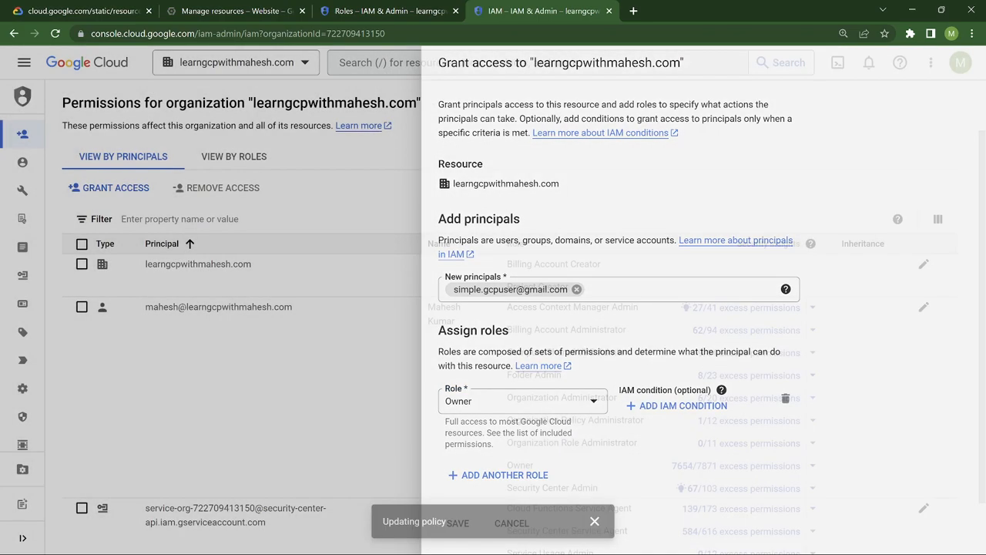
pyautogui.click(459, 522)
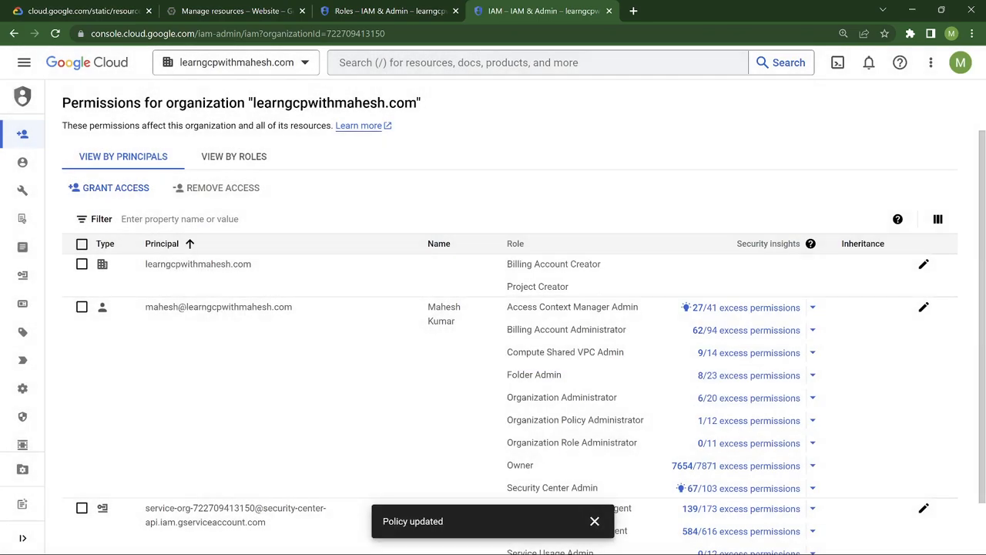
pyautogui.click(180, 219)
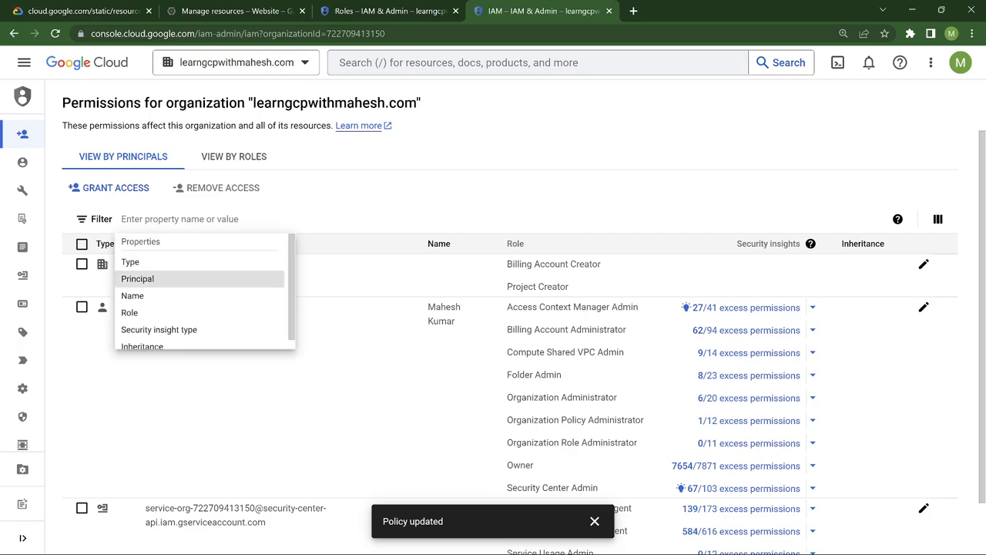
pyautogui.click(130, 262)
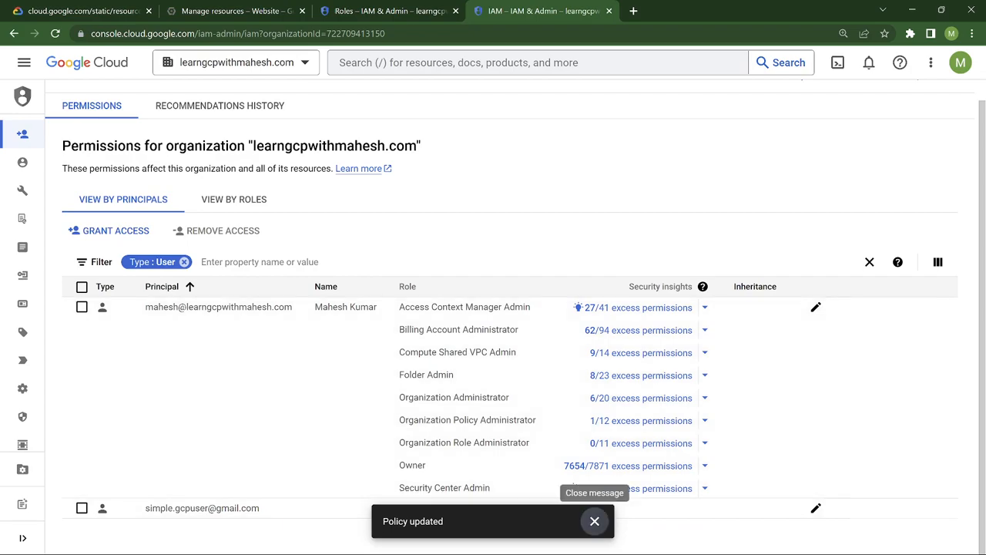
pyautogui.click(183, 261)
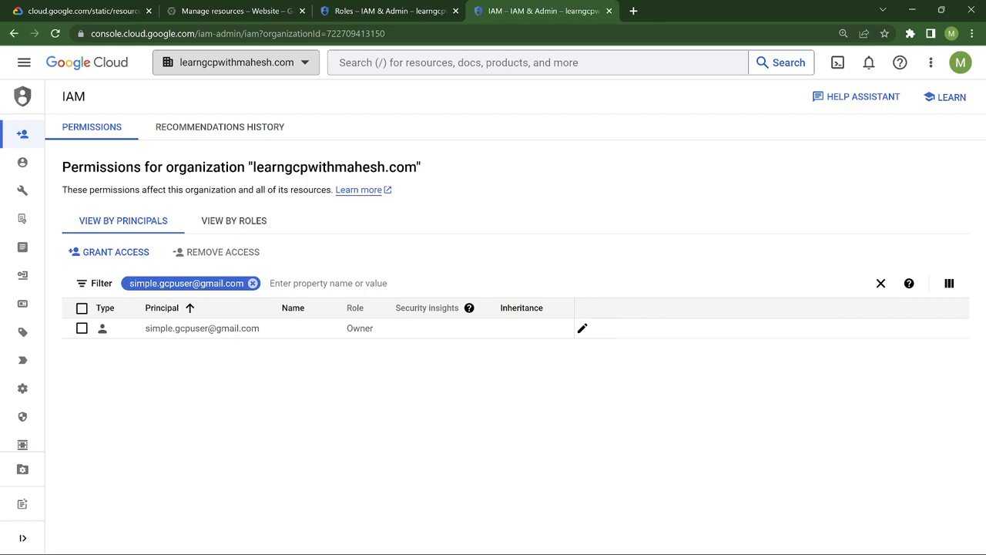
pyautogui.click(386, 11)
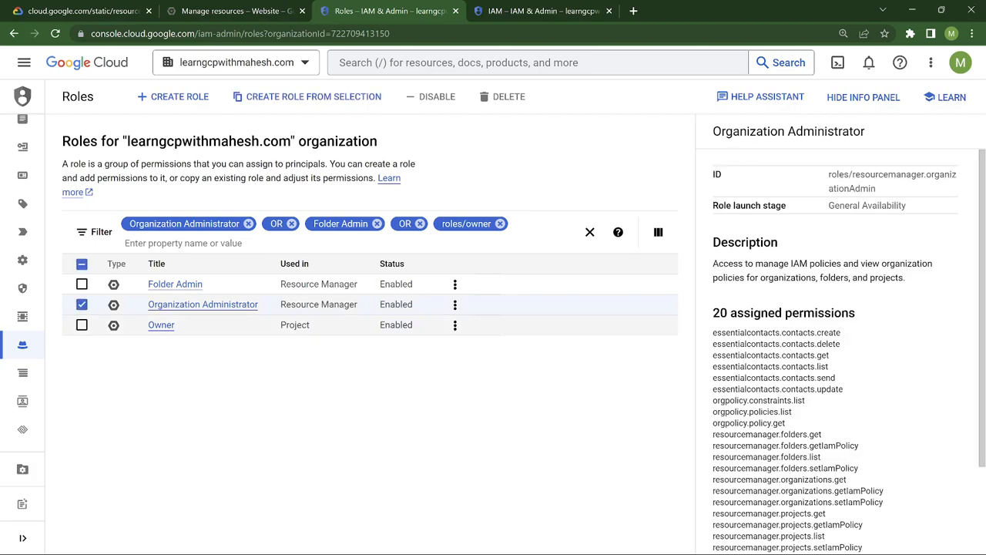
# - Review Organization Administrator's setIamPolicy permission, then switch to Owner's 7870 permissions
pyautogui.scroll(-3)
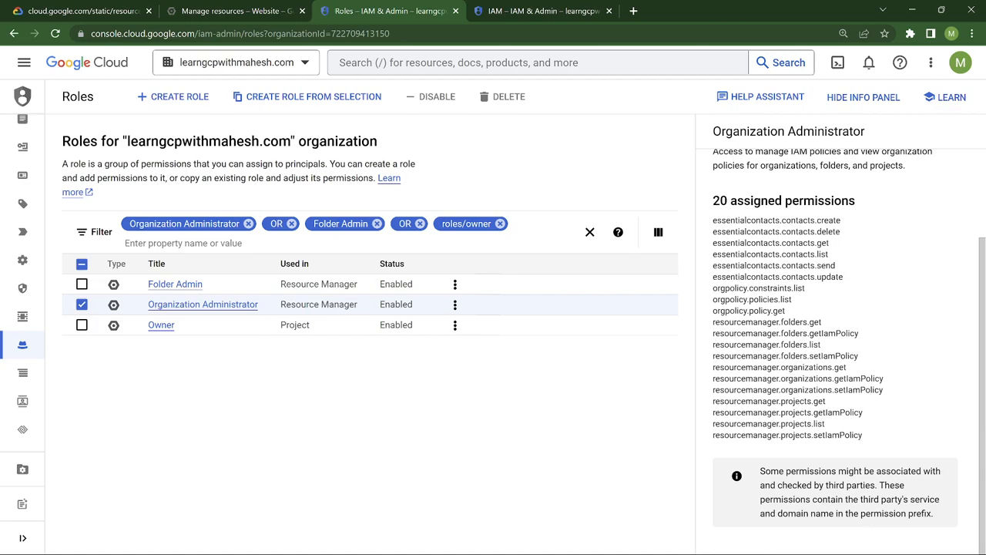
pyautogui.doubleClick(752, 299)
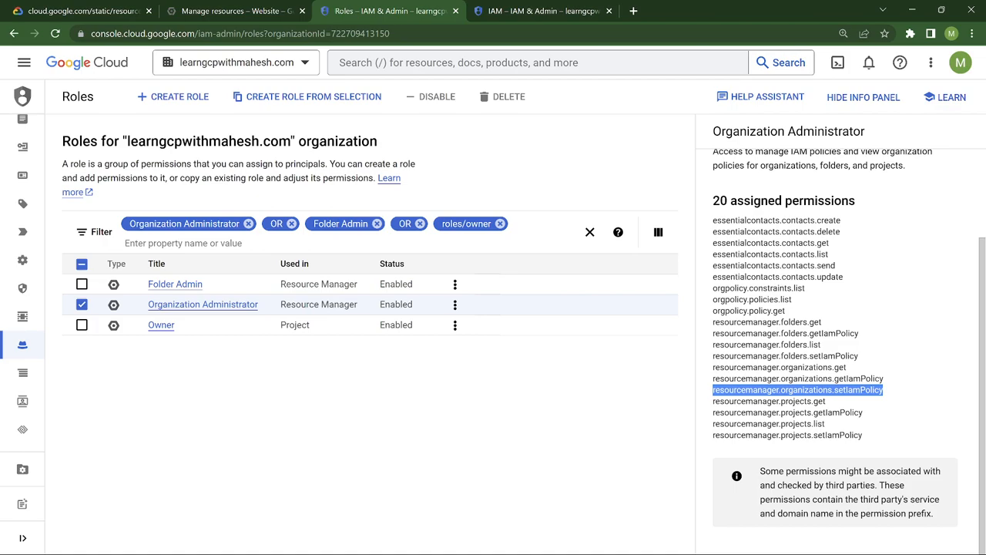
pyautogui.click(81, 303)
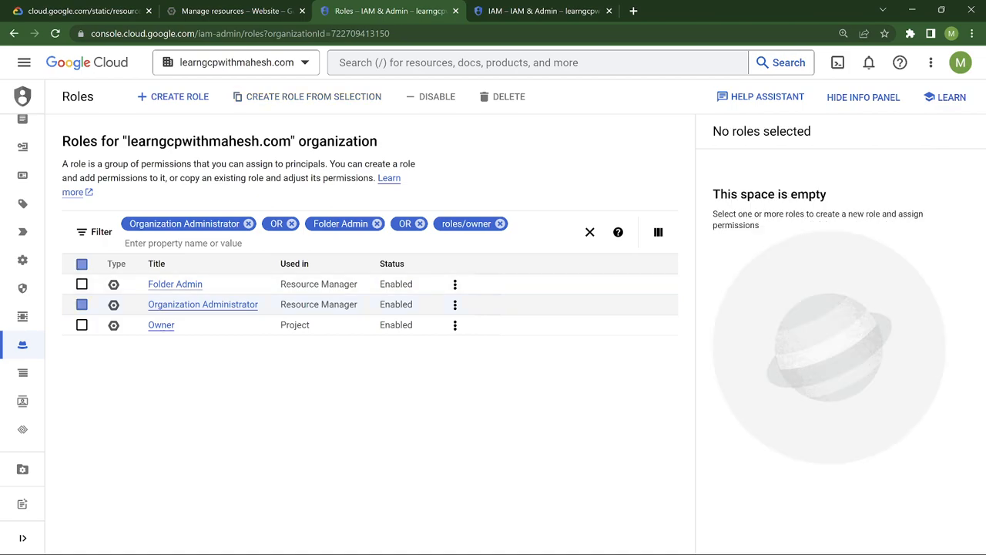
pyautogui.click(82, 324)
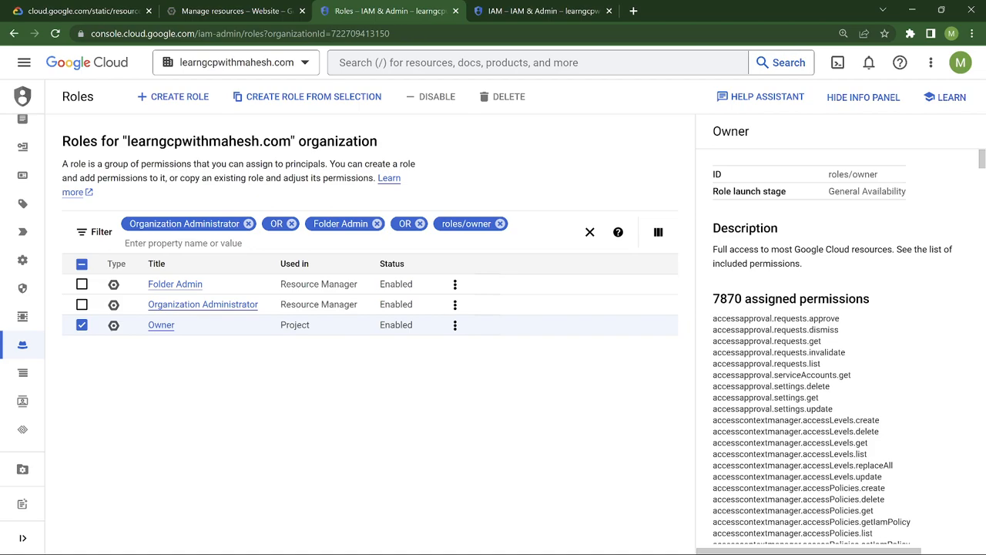
# - View Folder Admin's 23 permissions, then highlight mahesh's Organization Administrator and Folder Admin roles in IAM
pyautogui.click(81, 324)
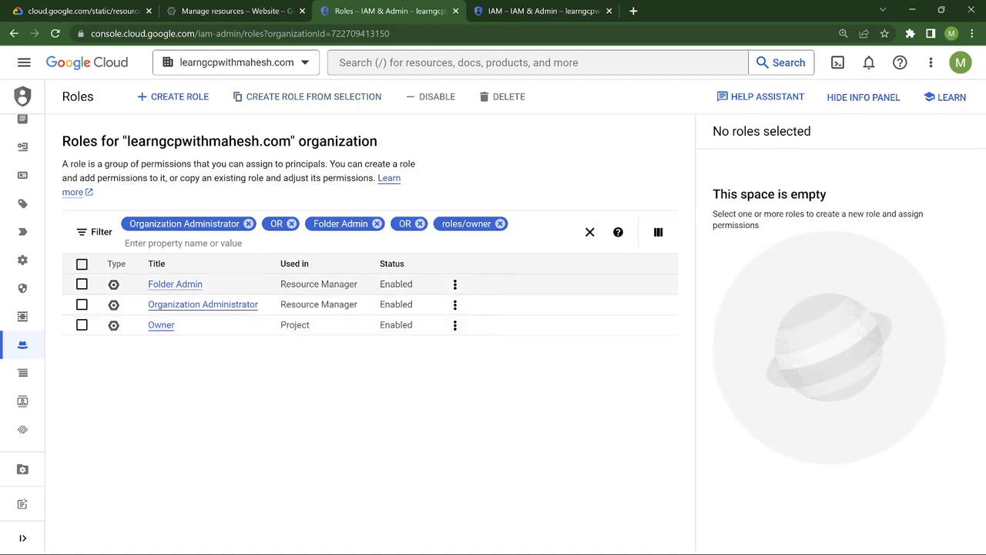
pyautogui.click(82, 284)
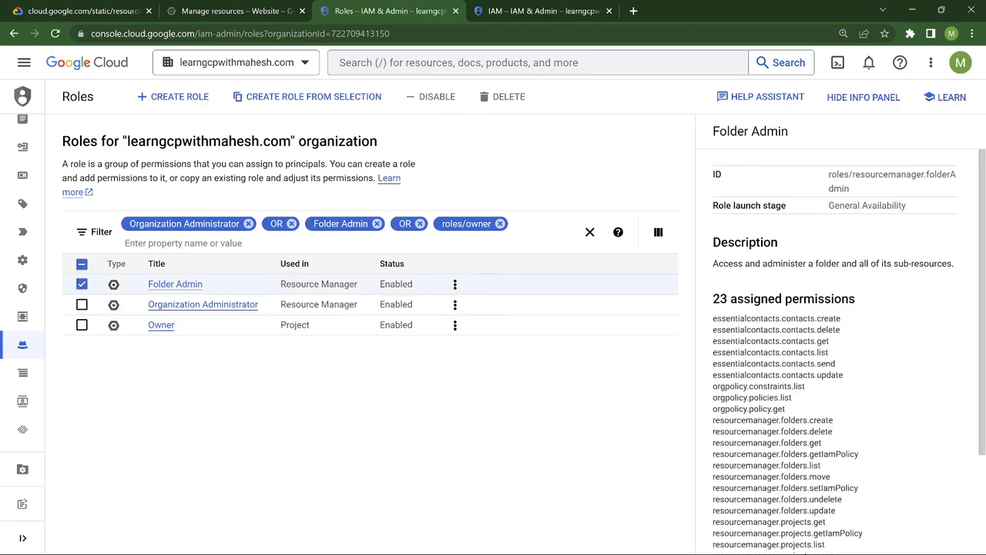
pyautogui.click(77, 11)
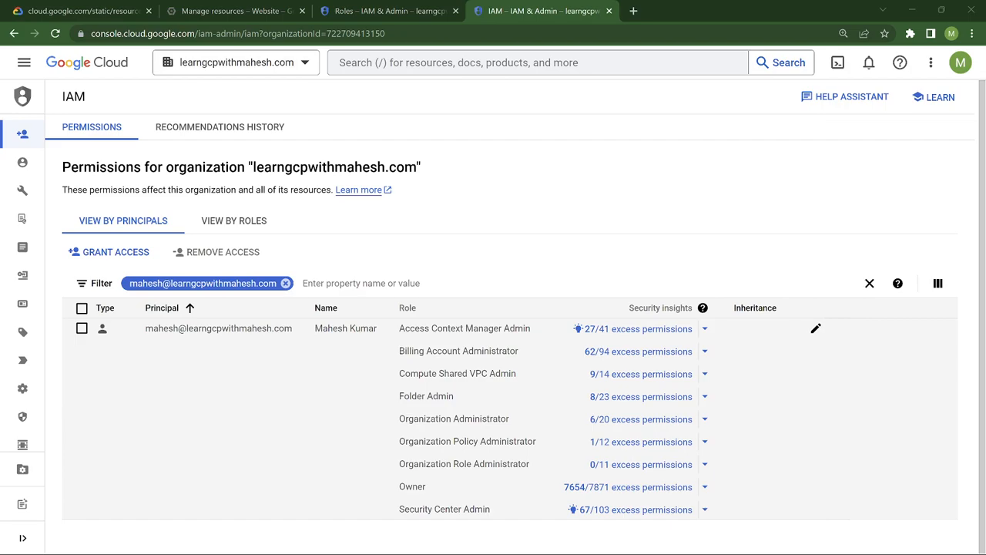
pyautogui.doubleClick(454, 419)
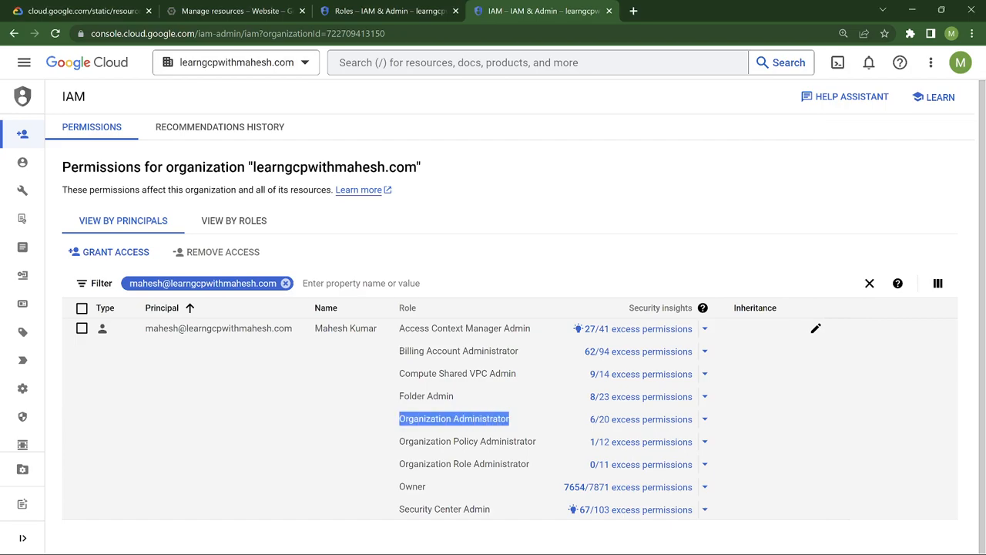
pyautogui.click(427, 396)
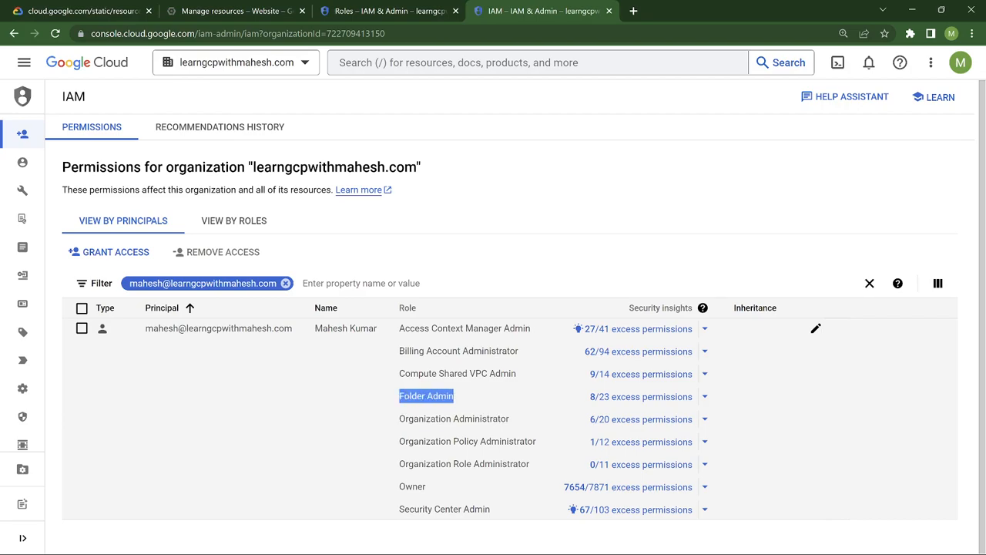